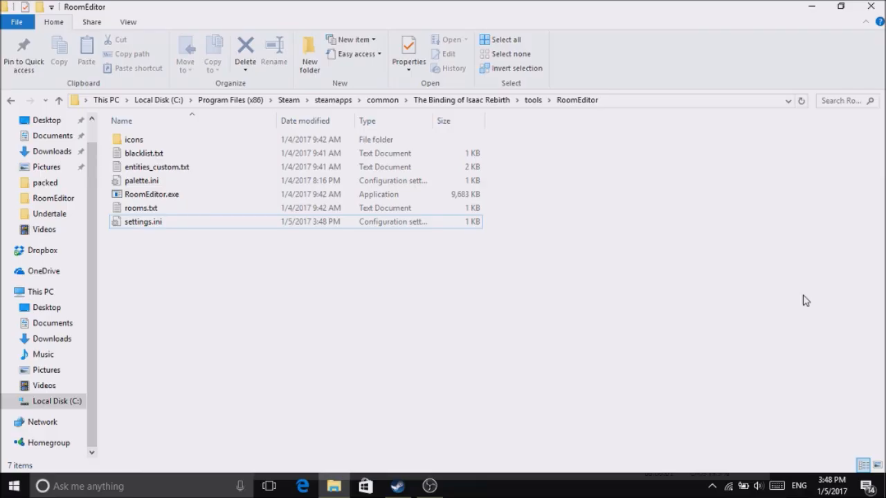
# Launch RoomEditor.exe and dismiss the missing entities file warning.
pyautogui.click(153, 193)
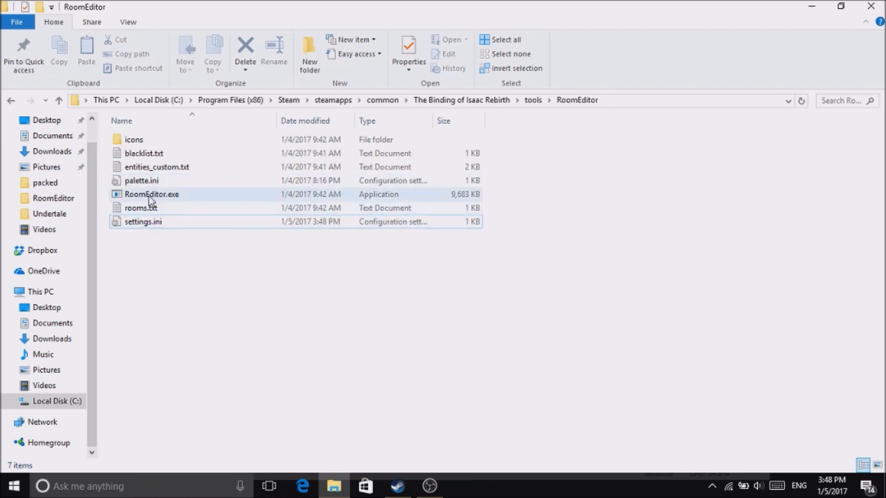
pyautogui.moveTo(152, 197)
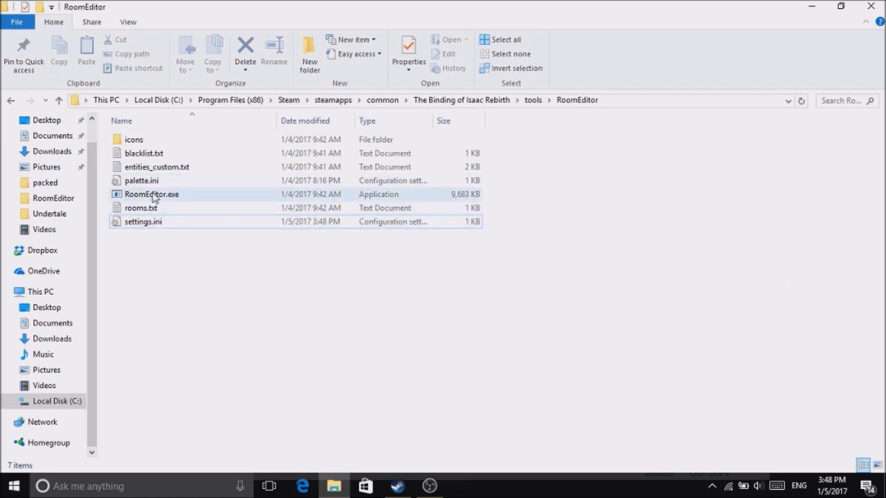
pyautogui.click(152, 194)
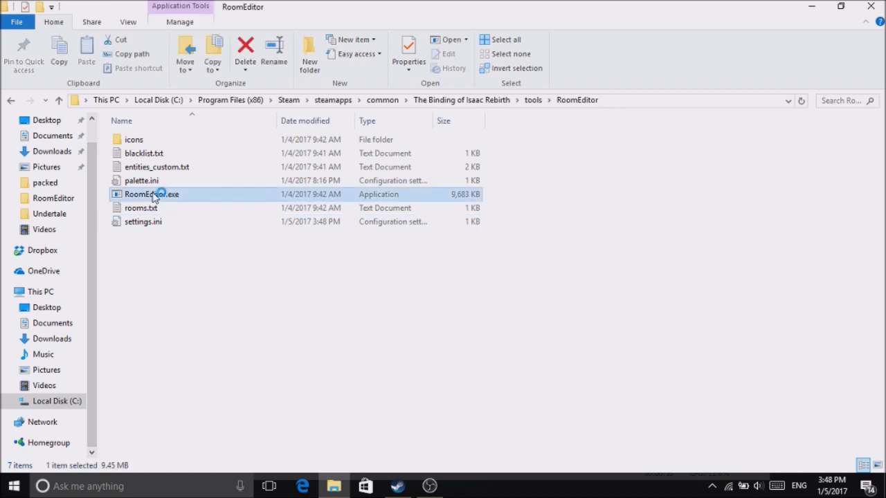
pyautogui.doubleClick(151, 194)
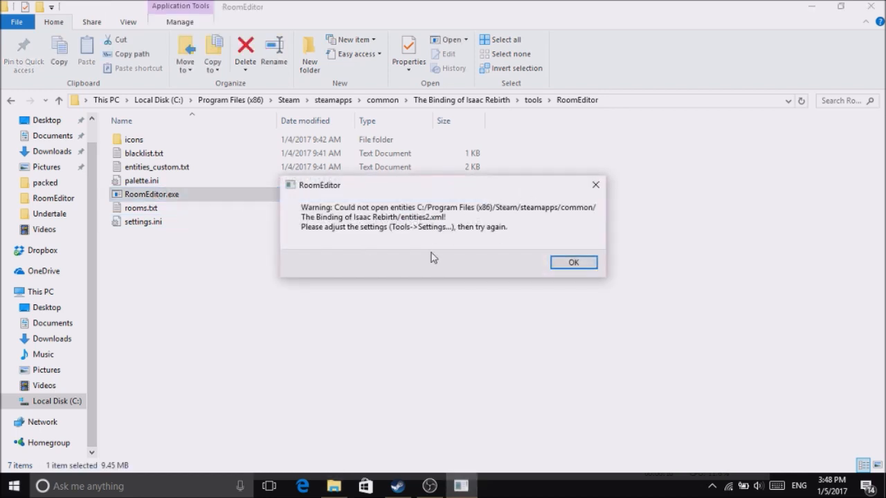
pyautogui.click(573, 262)
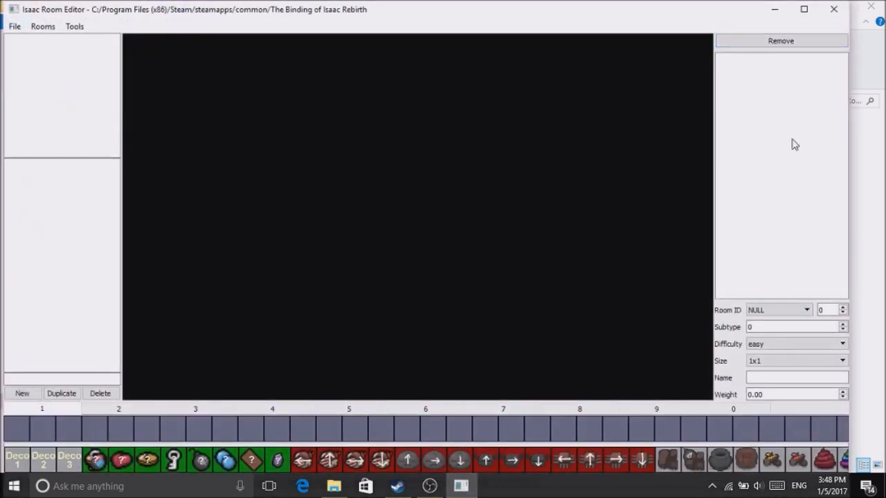
pyautogui.moveTo(44, 336)
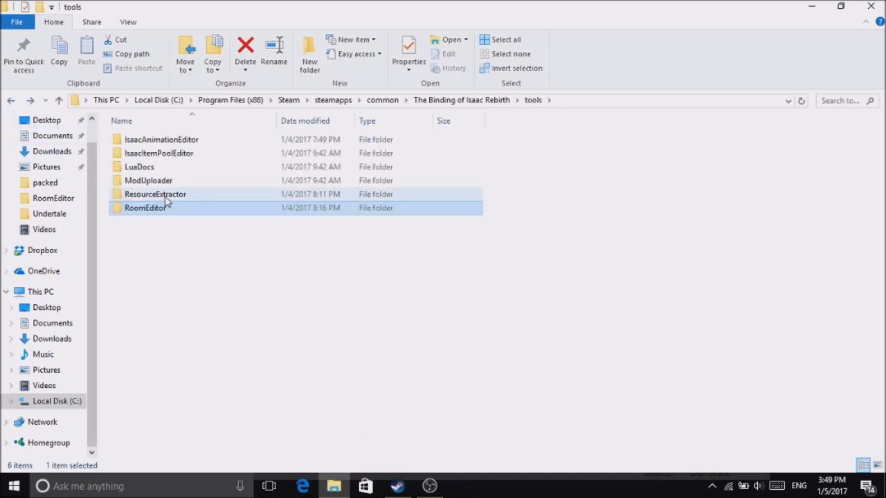
# Run ResourceExtractor.exe, review the found archive files and close its console.
pyautogui.doubleClick(155, 194)
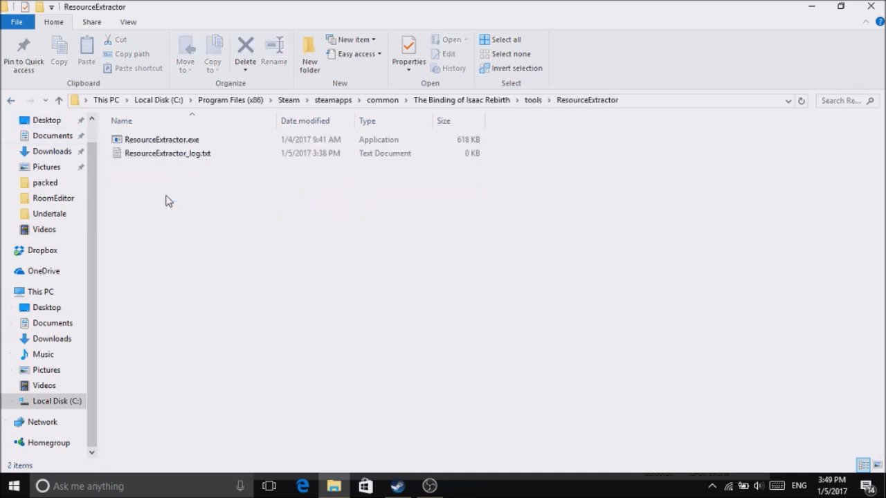
pyautogui.doubleClick(162, 139)
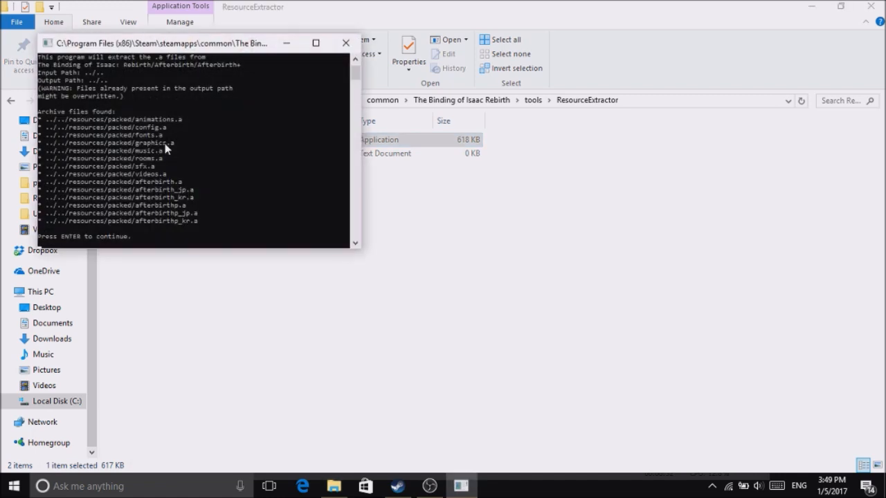
pyautogui.moveTo(118, 242)
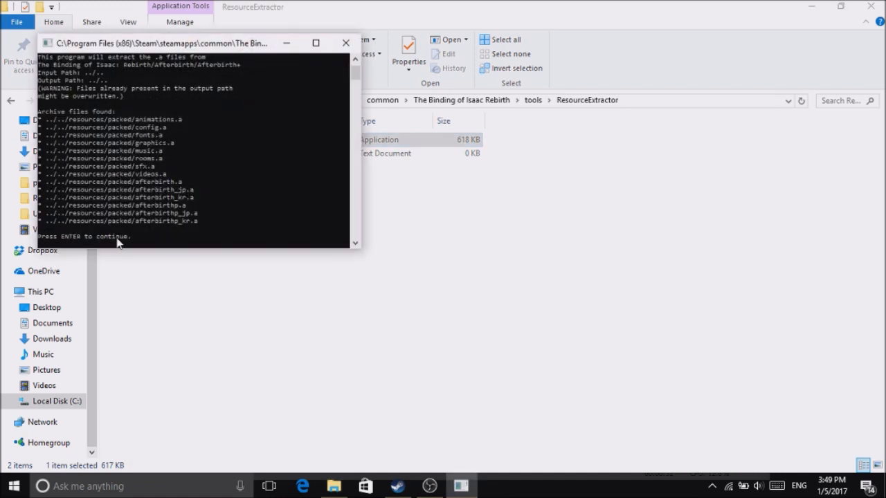
pyautogui.moveTo(296, 85)
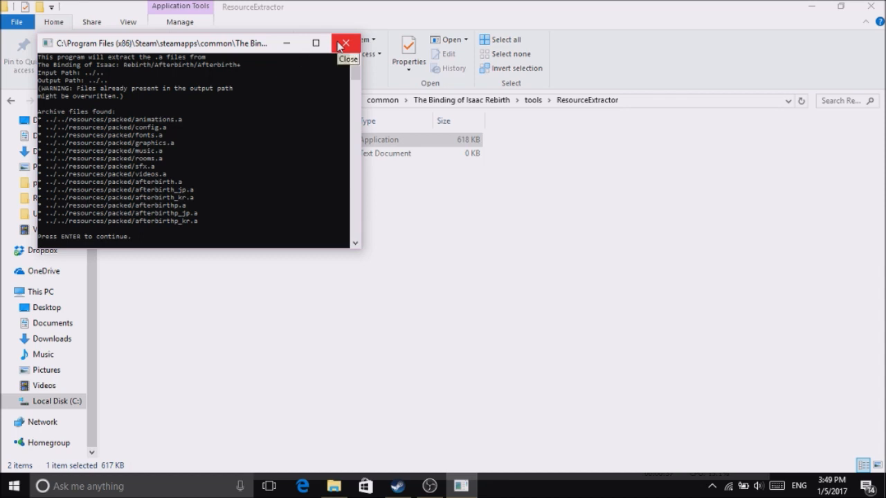
pyautogui.click(346, 43)
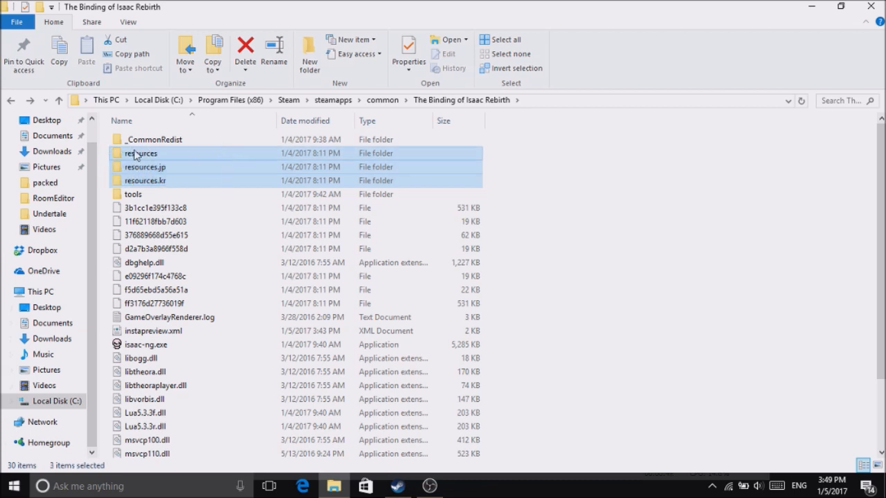
# Browse the game's resources folders and their font, gfx, music and XML contents, heading back to tools.
pyautogui.click(146, 180)
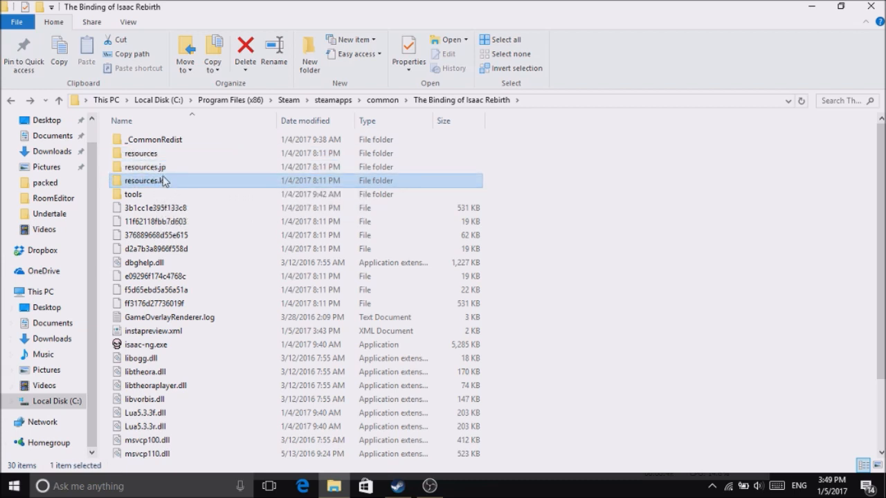
pyautogui.click(166, 166)
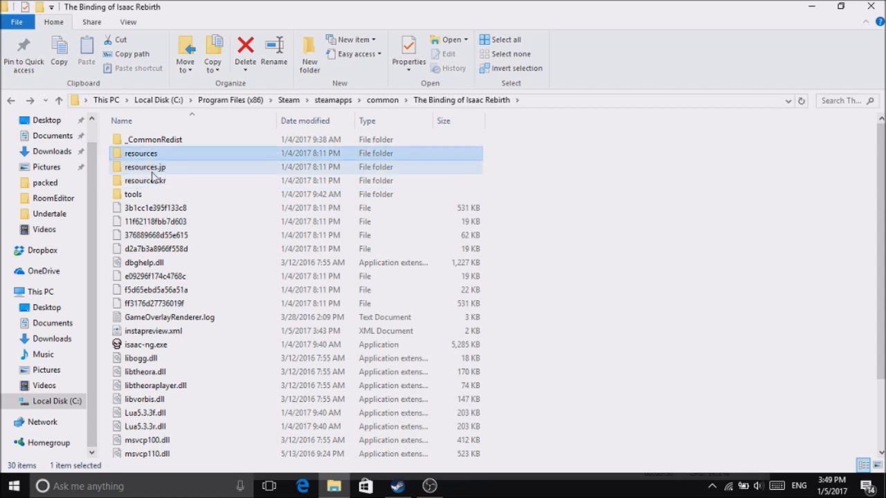
pyautogui.click(145, 152)
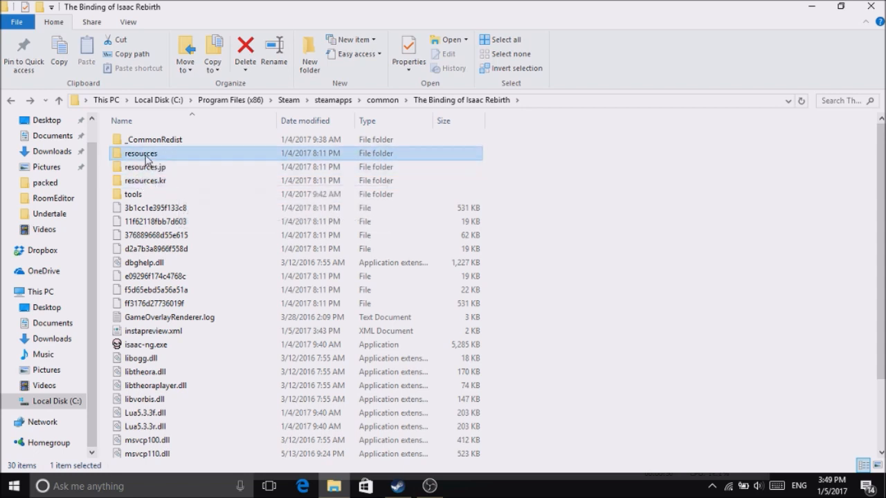
pyautogui.doubleClick(141, 152)
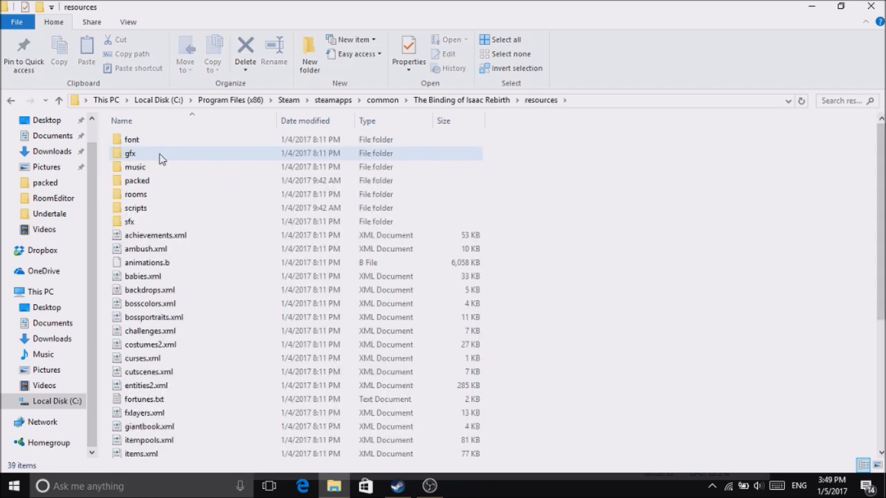
pyautogui.moveTo(158, 168)
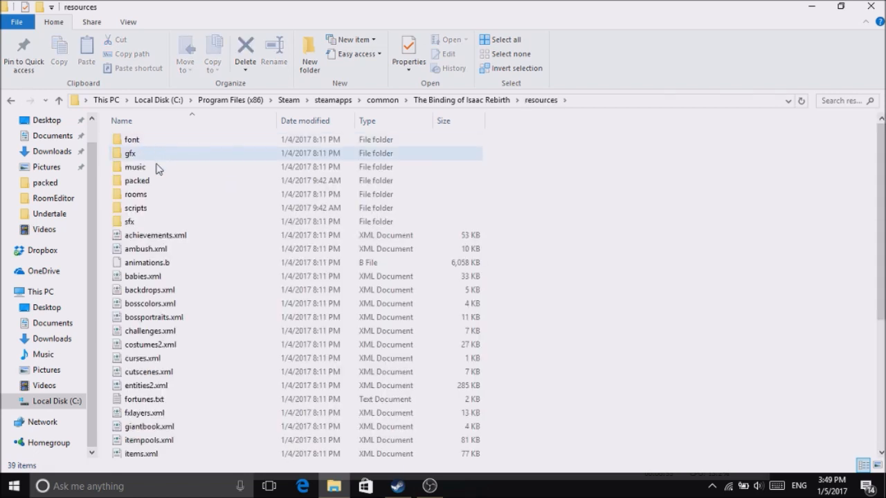
pyautogui.click(147, 385)
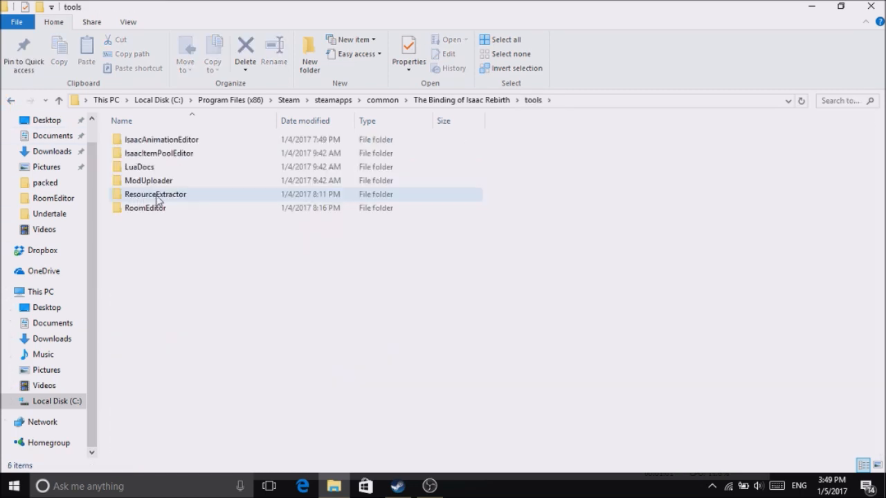
# Edit RoomEditor's settings.ini so the first path ends with /resources/.
pyautogui.doubleClick(144, 208)
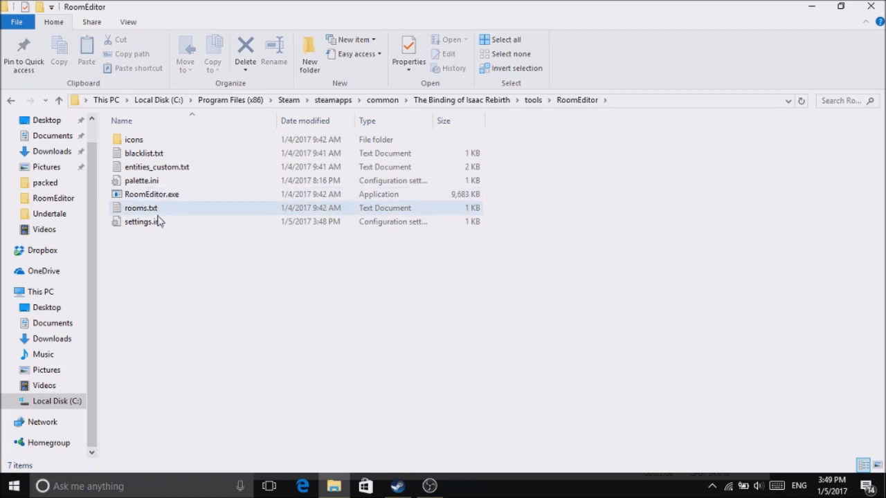
pyautogui.doubleClick(135, 222)
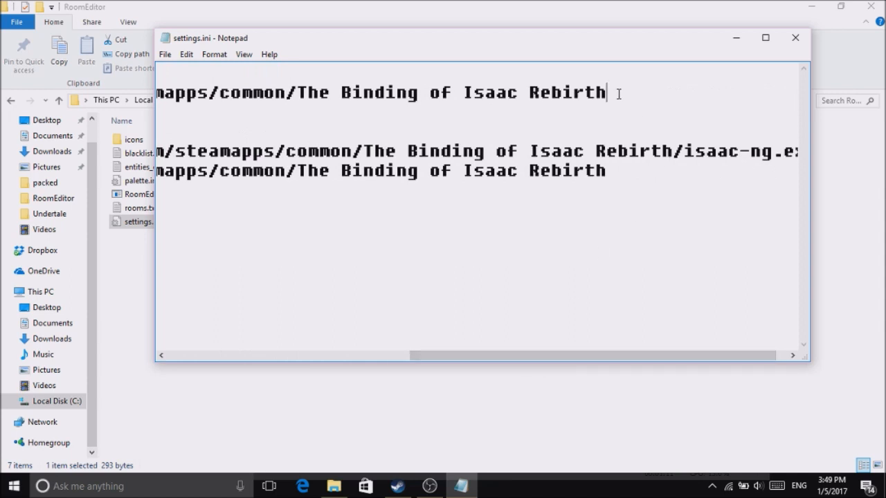
pyautogui.write('/re')
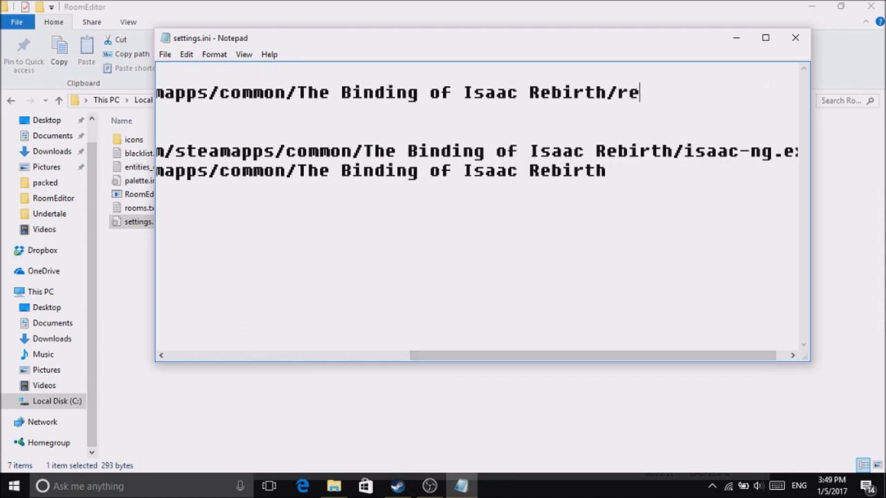
pyautogui.write('sources')
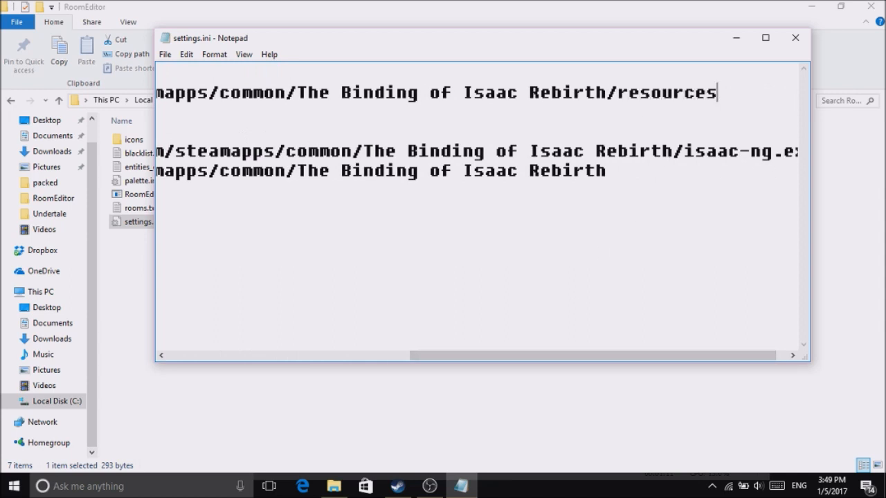
pyautogui.write('/')
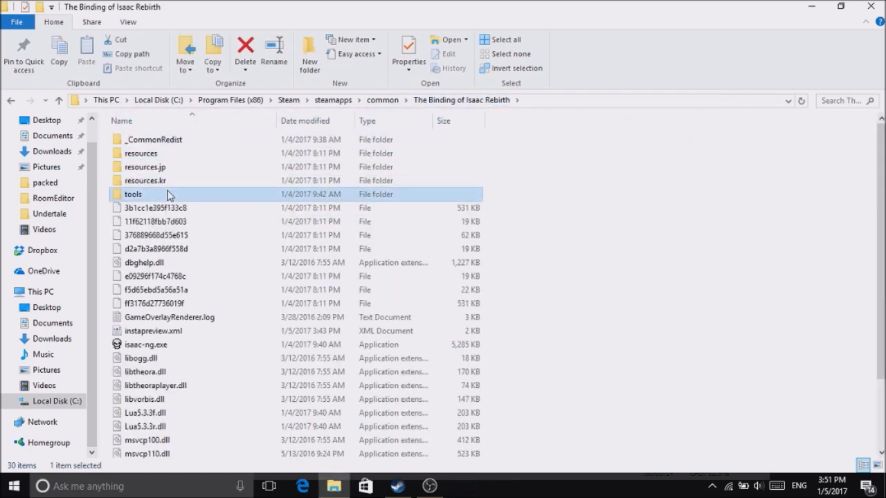
# Relaunch RoomEditor.exe from the tools folder and dismiss the missing stage XML warning.
pyautogui.doubleClick(133, 193)
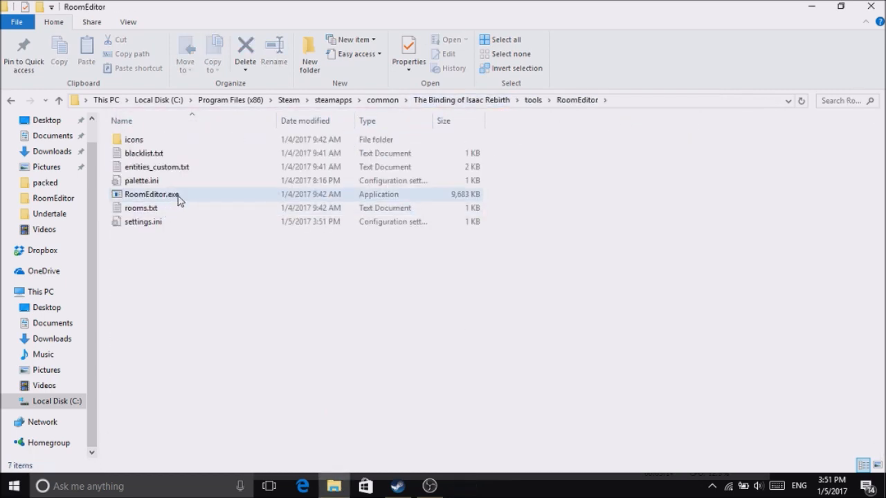
pyautogui.doubleClick(151, 194)
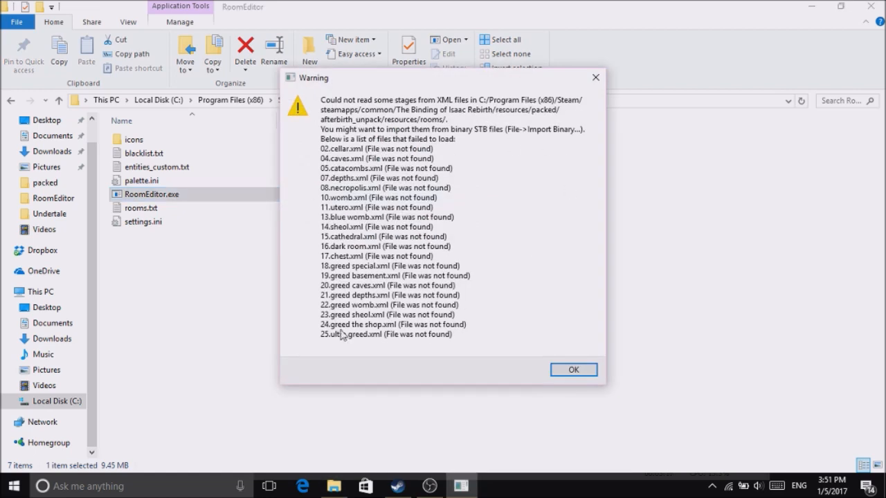
pyautogui.moveTo(464, 228)
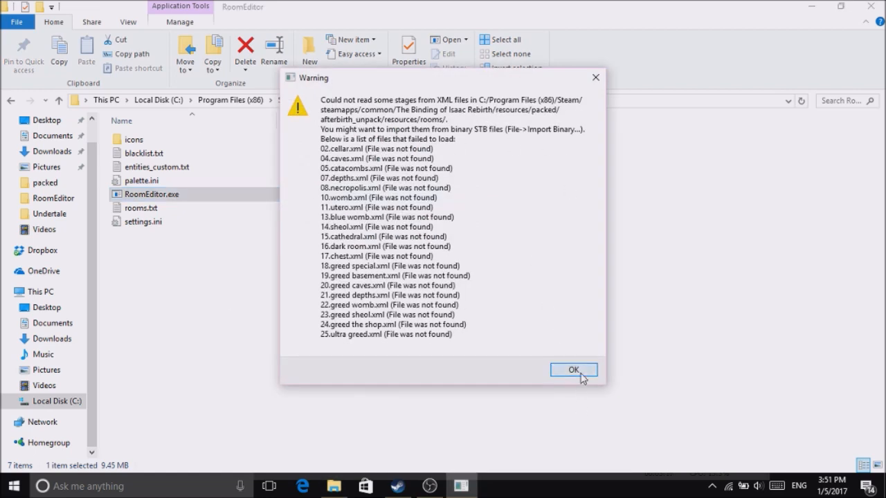
pyautogui.click(573, 369)
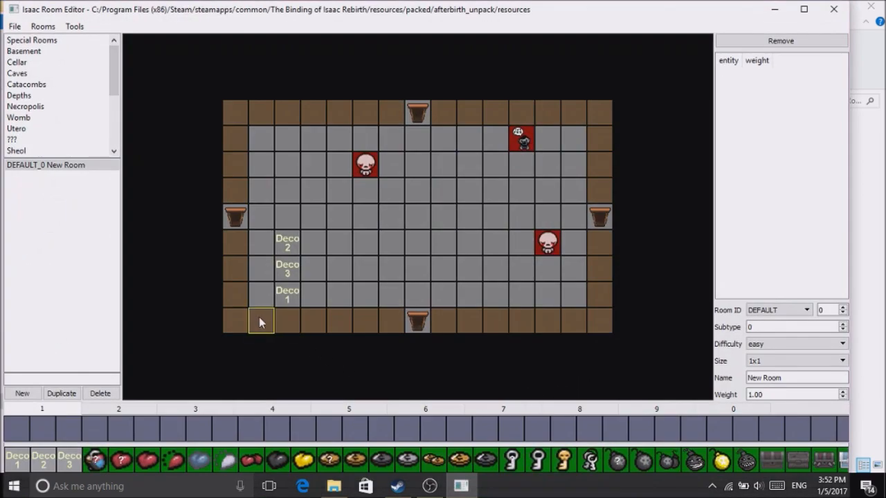
# Select the DEFAULT_0 New Room entry and move to the Basement stage.
pyautogui.click(46, 165)
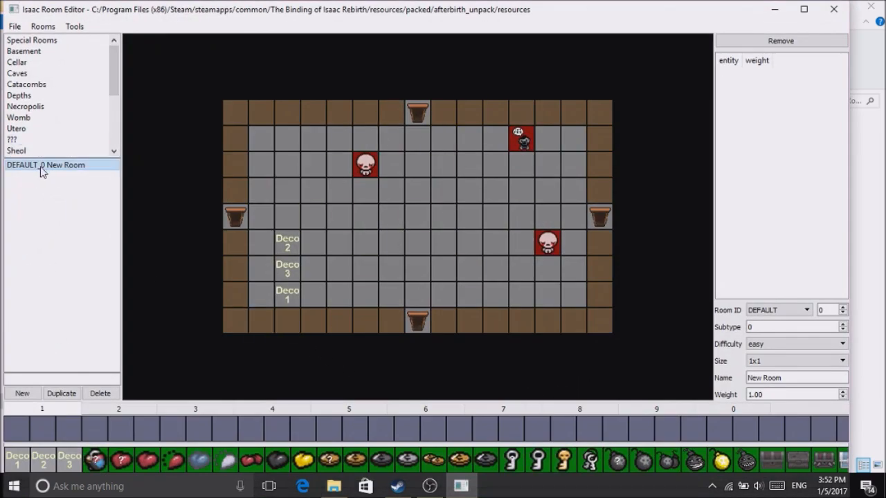
pyautogui.click(31, 38)
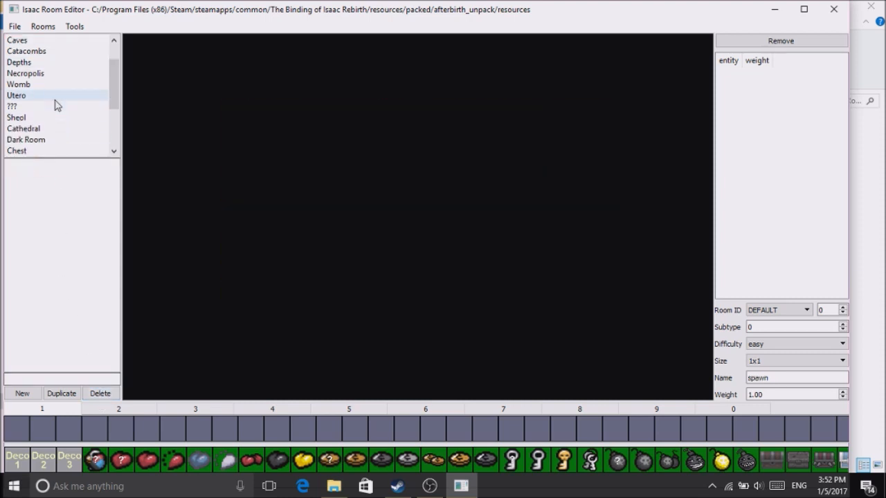
pyautogui.scroll(-3)
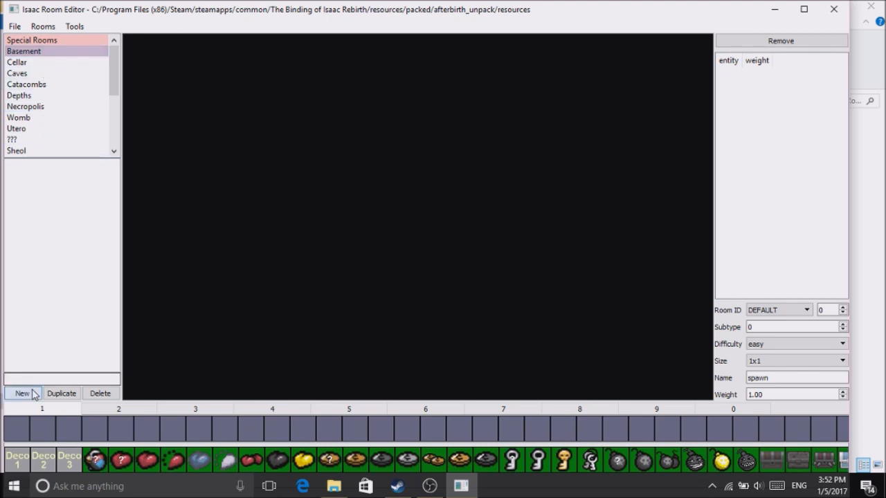
# Create a new Basement room with Room ID DEFAULT and easy difficulty.
pyautogui.click(22, 393)
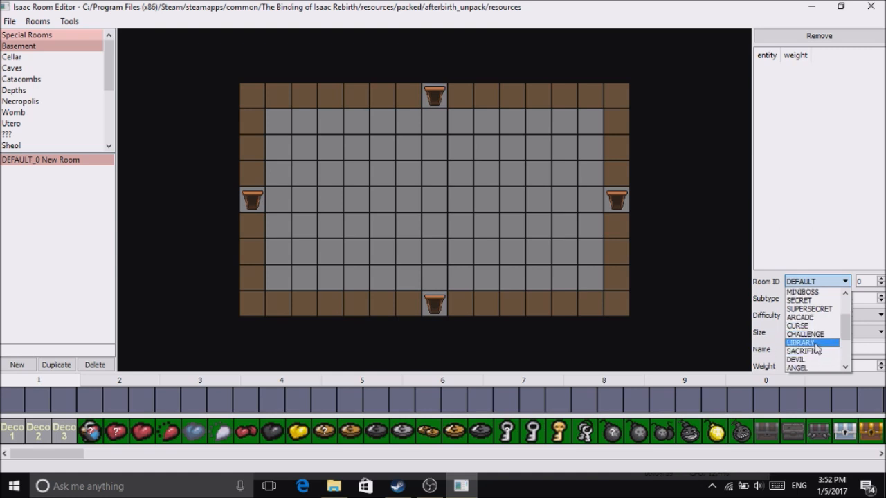
pyautogui.scroll(-3)
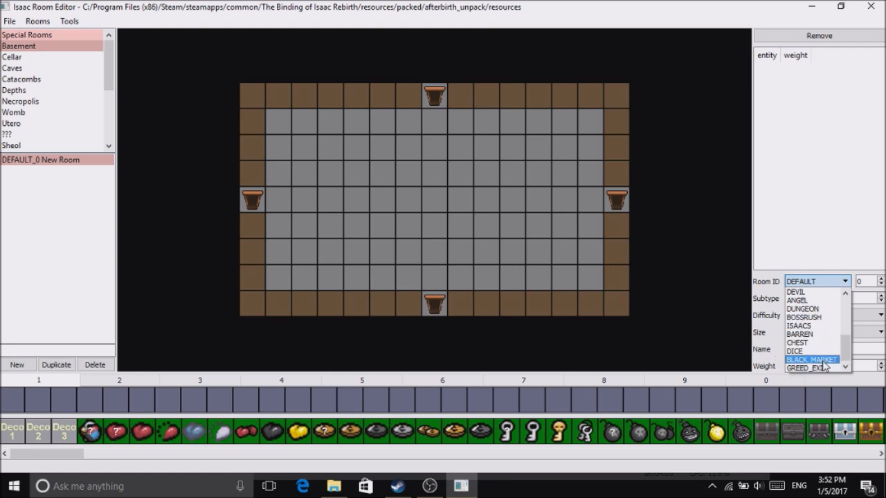
pyautogui.scroll(-3)
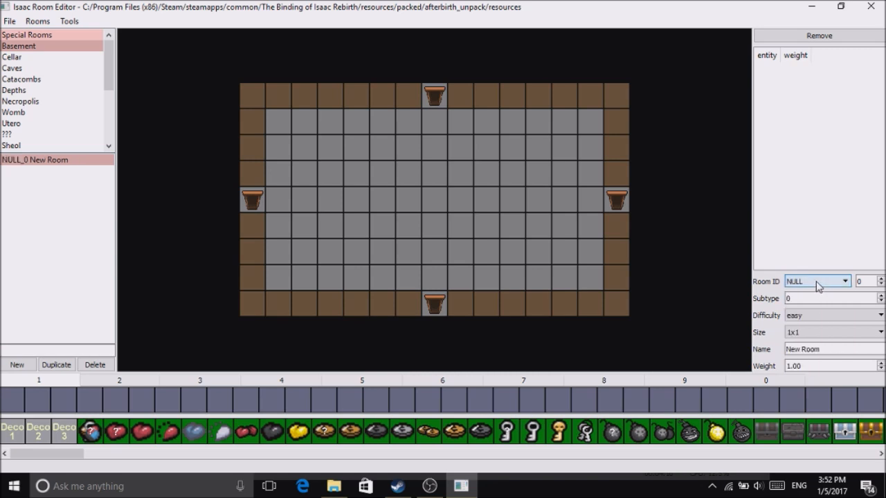
pyautogui.click(817, 281)
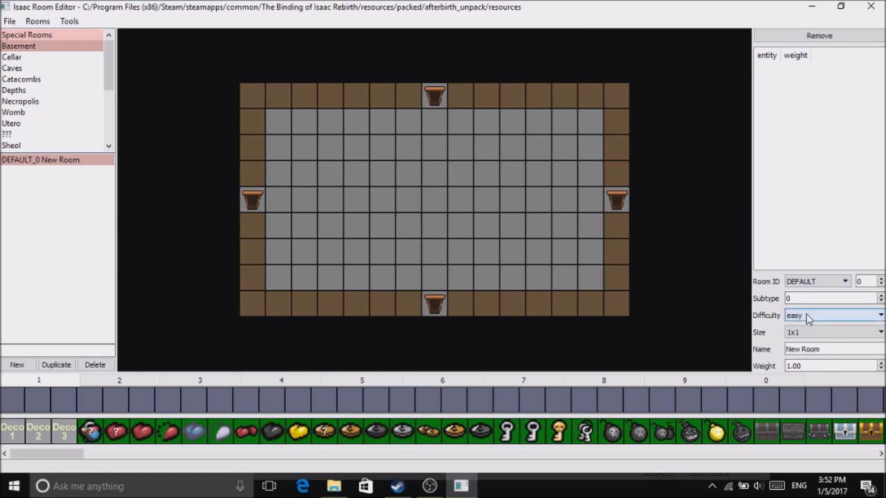
pyautogui.click(830, 316)
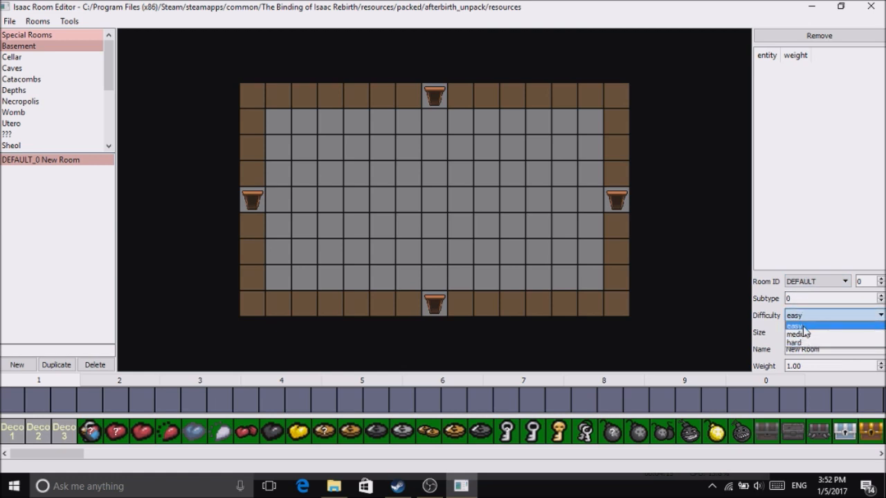
pyautogui.click(830, 332)
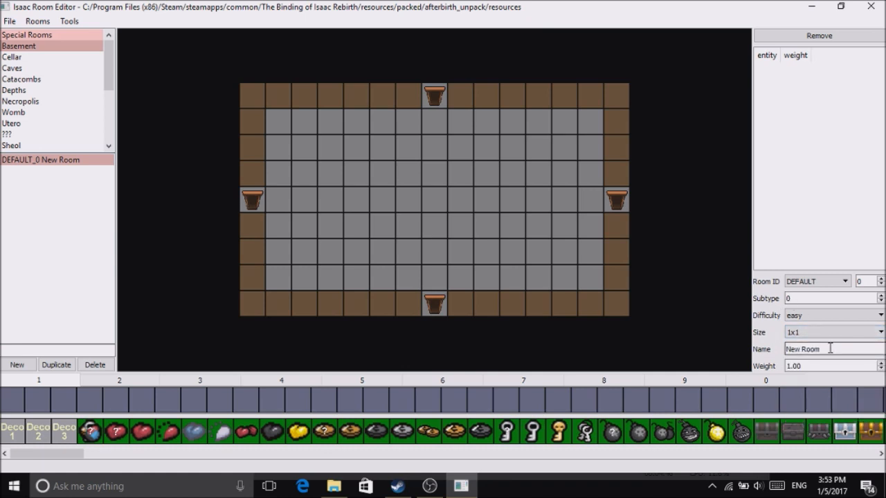
# Replace the room's name with 'test' and commit it.
pyautogui.tripleClick(816, 349)
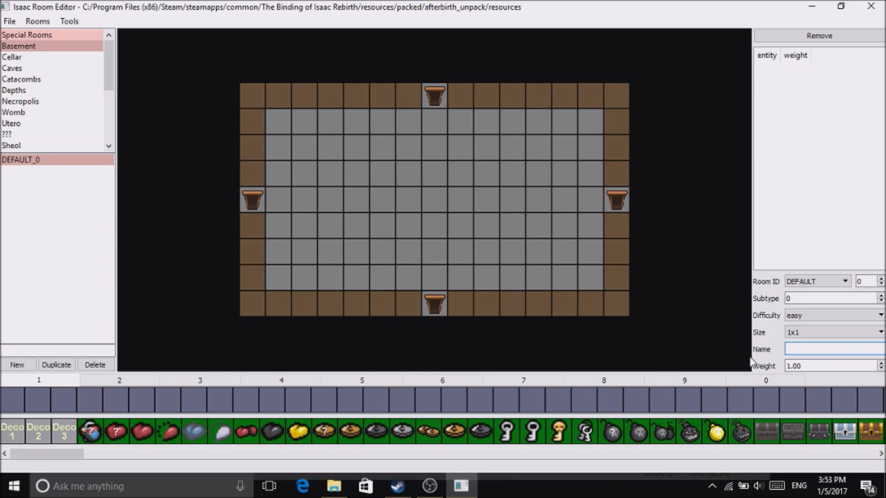
pyautogui.write('test')
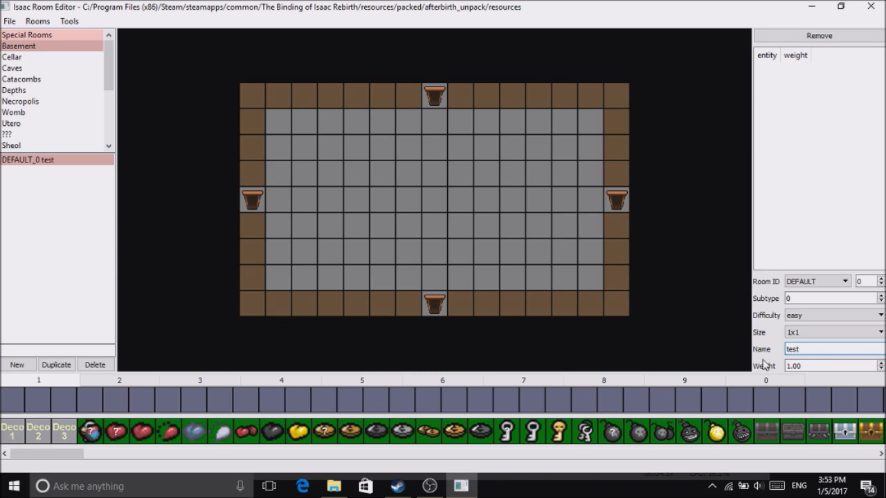
pyautogui.click(221, 431)
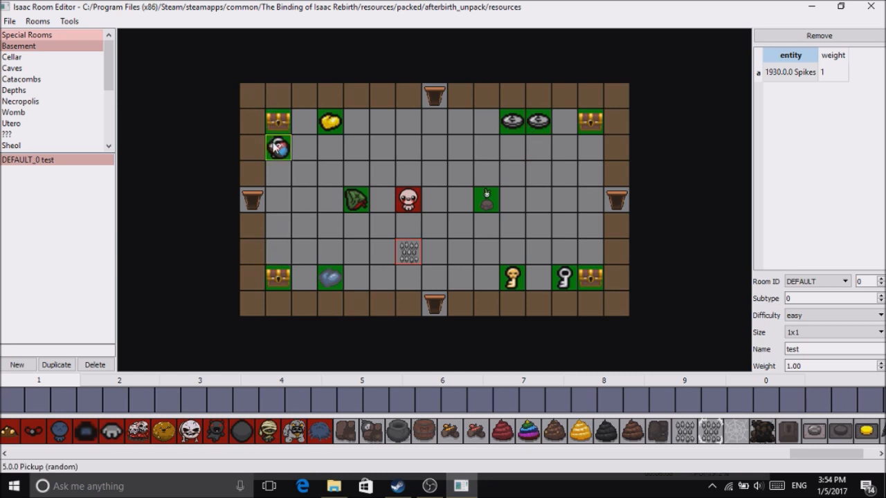
# Place chests, pickups, a key, spikes and an enemy from the palette onto the room grid.
pyautogui.click(589, 277)
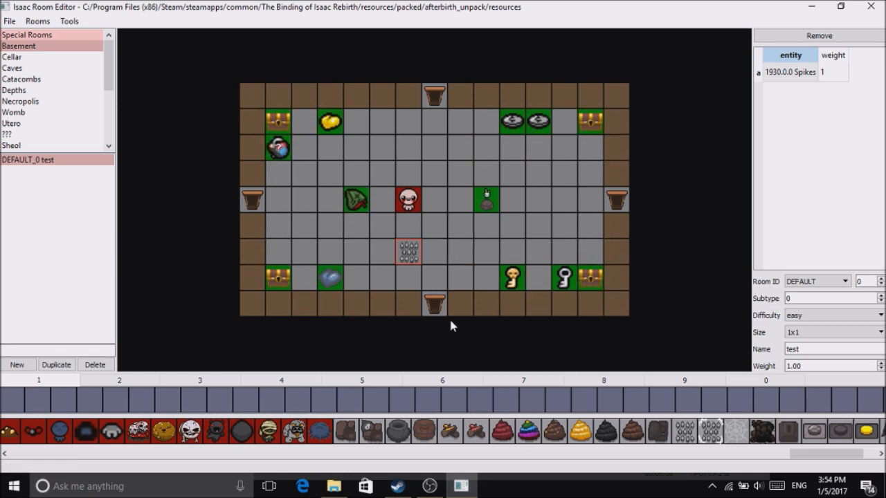
pyautogui.click(329, 199)
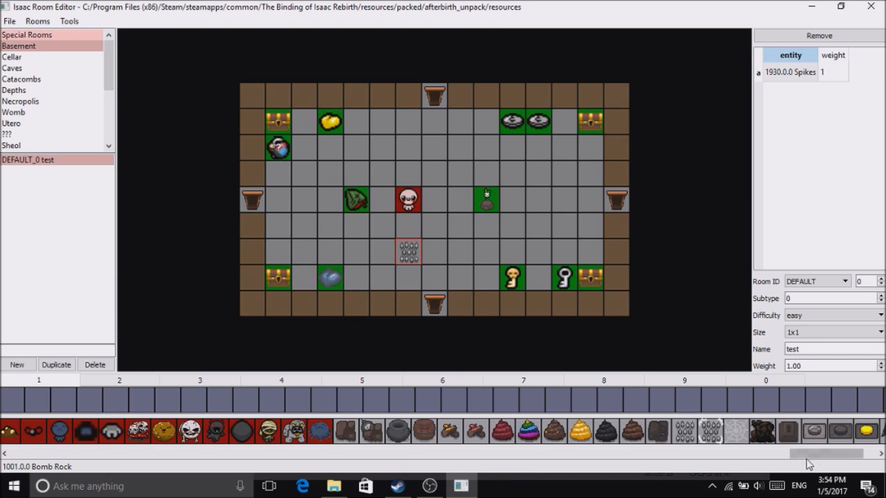
pyautogui.hscroll(3)
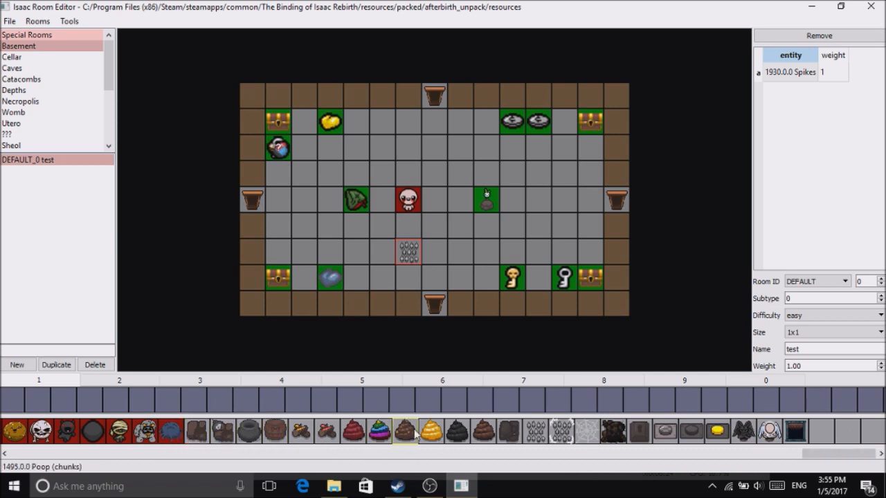
pyautogui.click(770, 432)
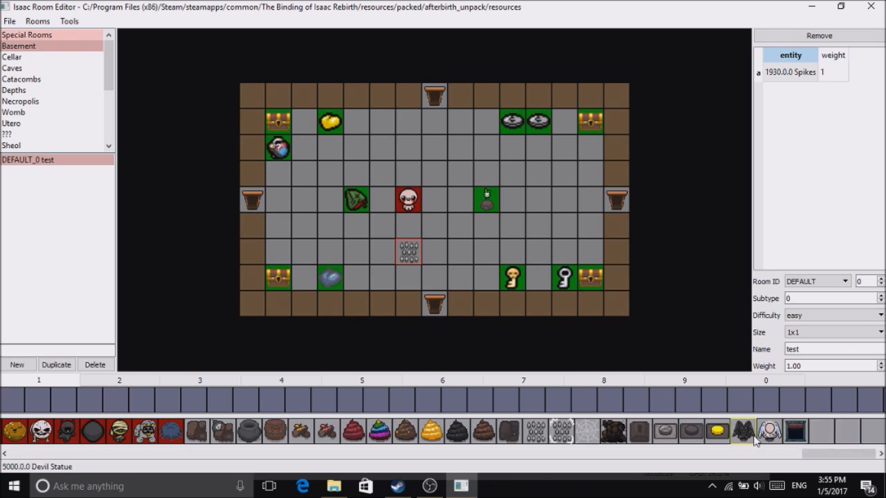
pyautogui.moveTo(782, 454); pyautogui.dragTo(717, 454)
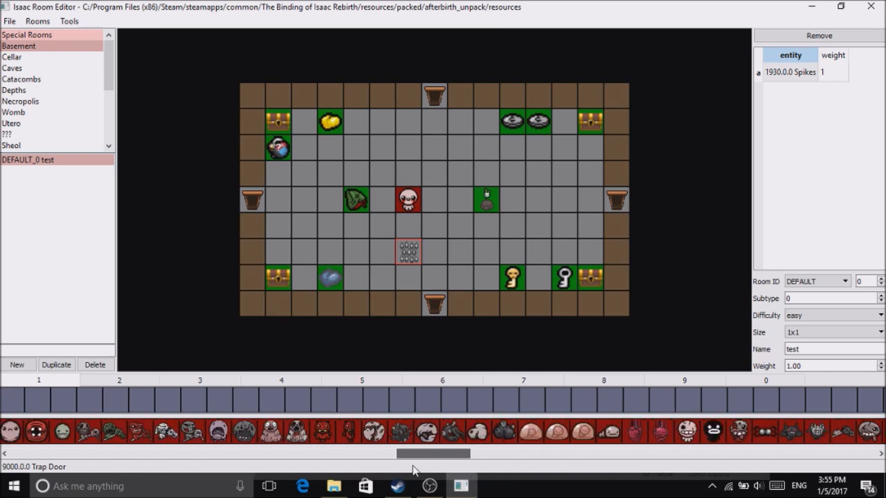
pyautogui.moveTo(432, 454); pyautogui.dragTo(321, 453)
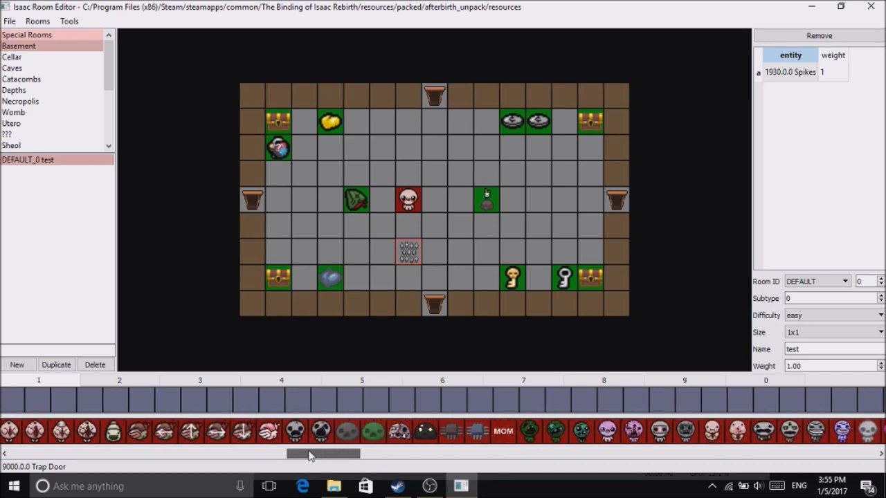
pyautogui.moveTo(325, 453); pyautogui.dragTo(247, 454)
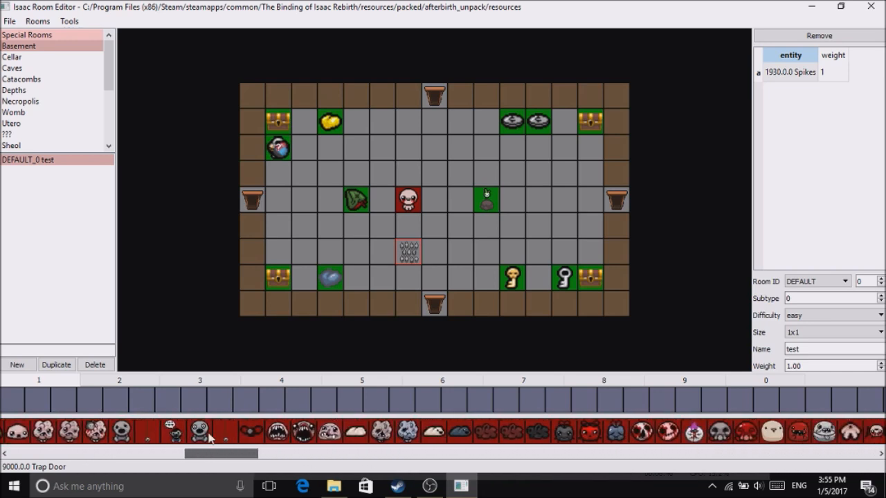
pyautogui.hscroll(3)
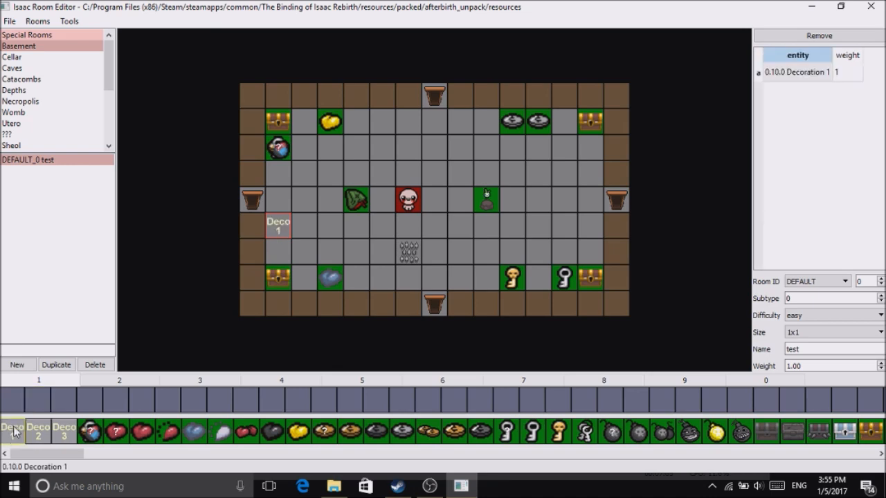
# Place Deco 1, Deco 2 and Deco 3 on the left, right and top of the room.
pyautogui.click(37, 432)
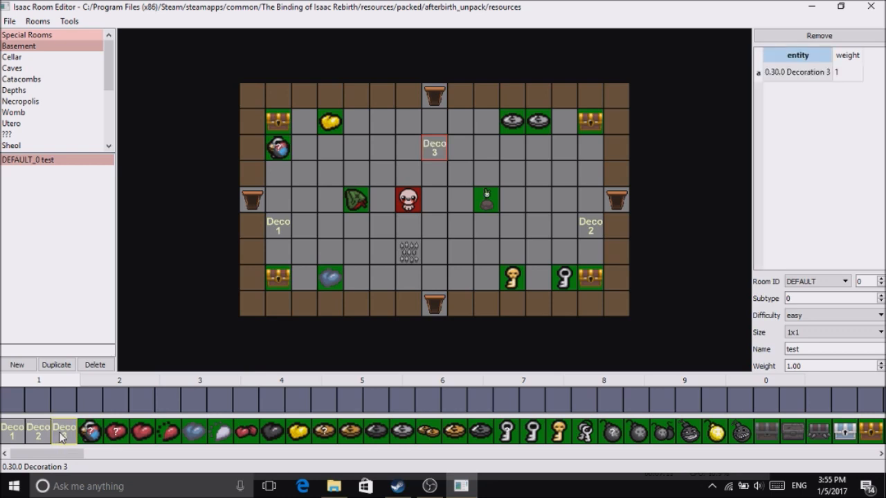
pyautogui.click(64, 431)
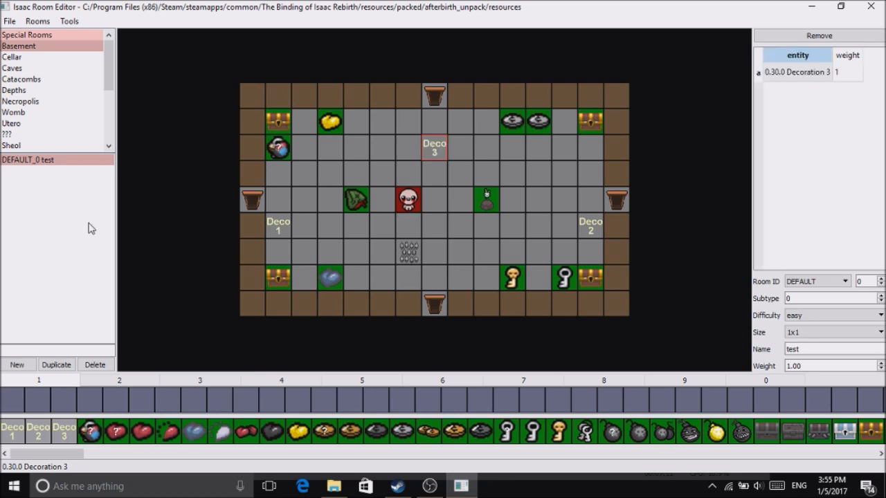
pyautogui.moveTo(119, 66)
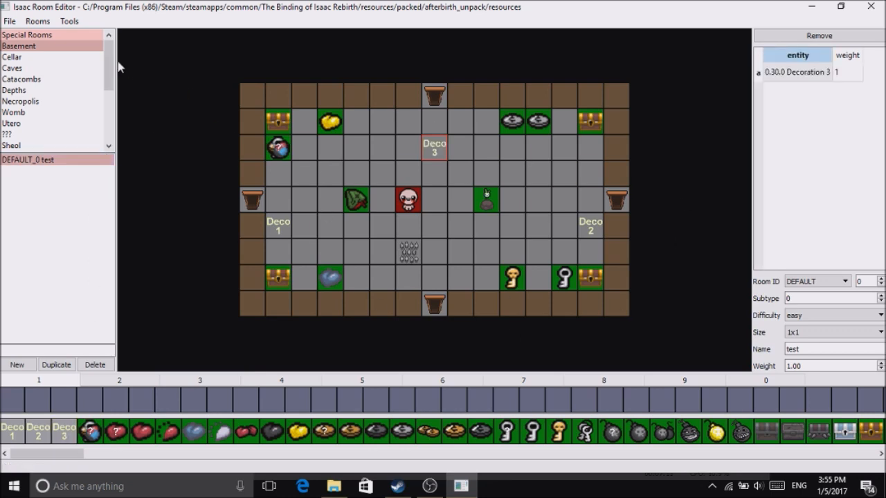
# Check the Tools menu's InstaPreview and Settings options, then bring the RoomEditor folder forward.
pyautogui.click(70, 21)
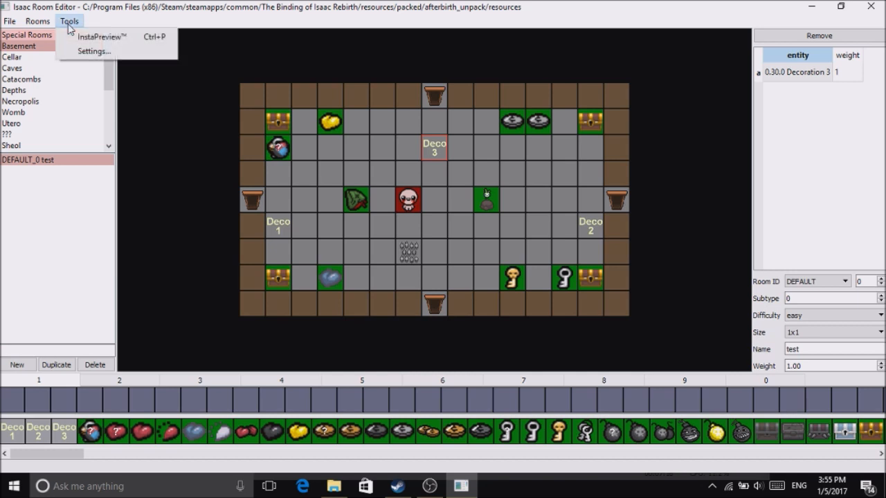
pyautogui.moveTo(111, 36)
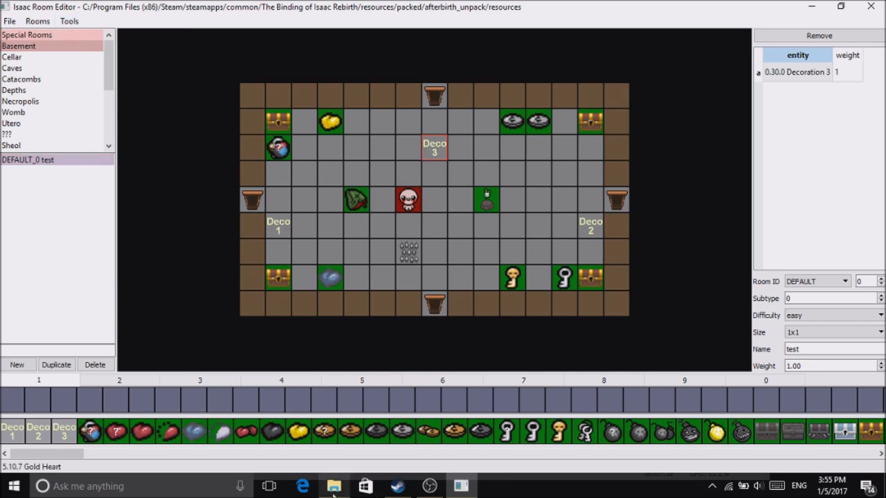
pyautogui.click(333, 485)
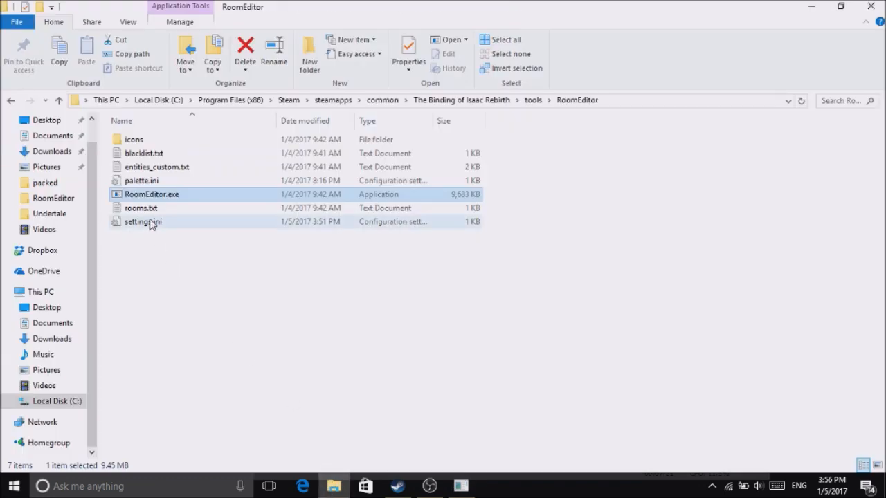
# Open settings.ini from the RoomEditor folder in Notepad.
pyautogui.doubleClick(143, 221)
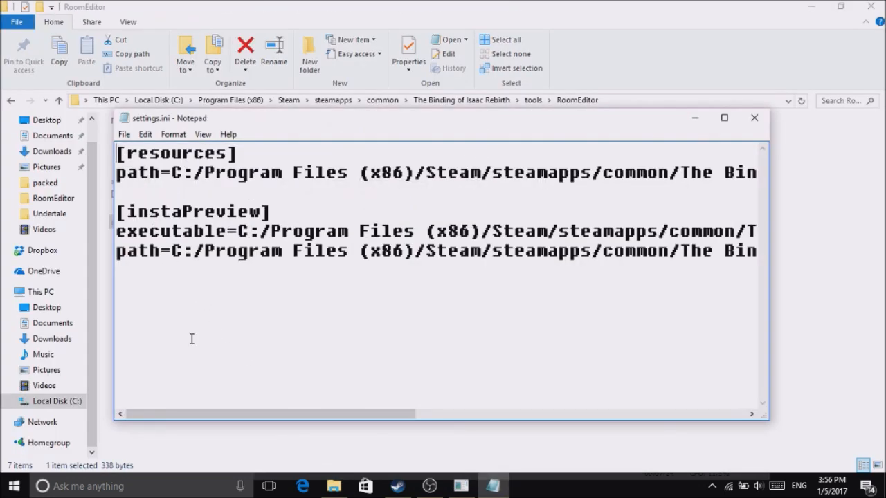
pyautogui.doubleClick(192, 212)
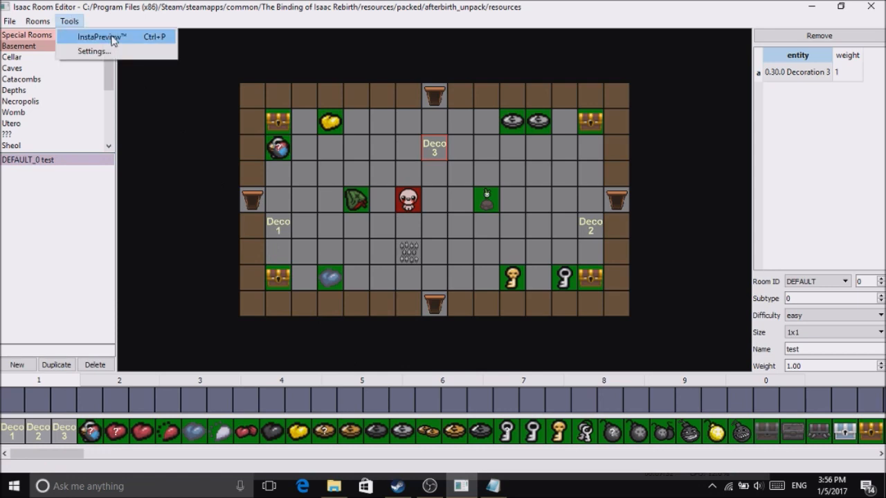
pyautogui.moveTo(141, 40)
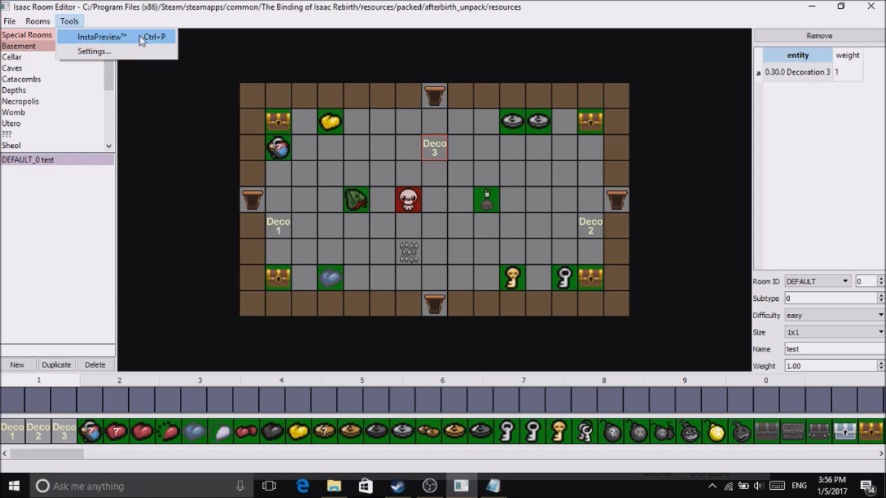
pyautogui.moveTo(88, 36)
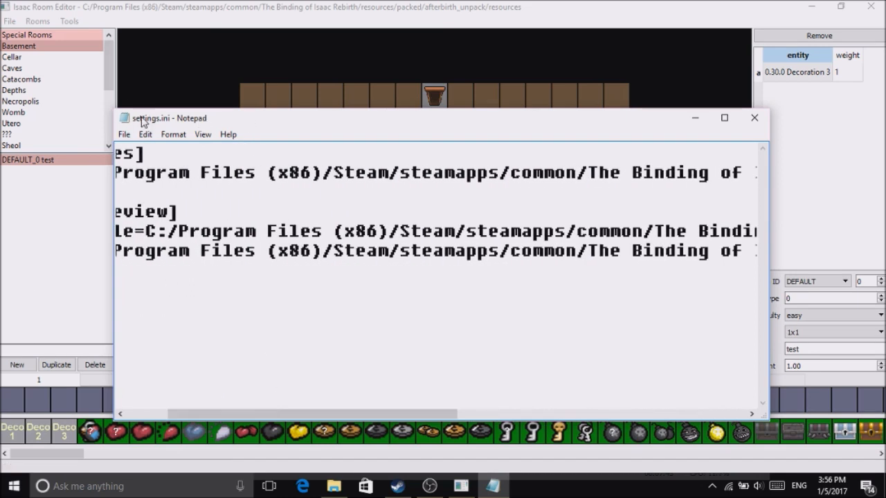
pyautogui.moveTo(124, 89)
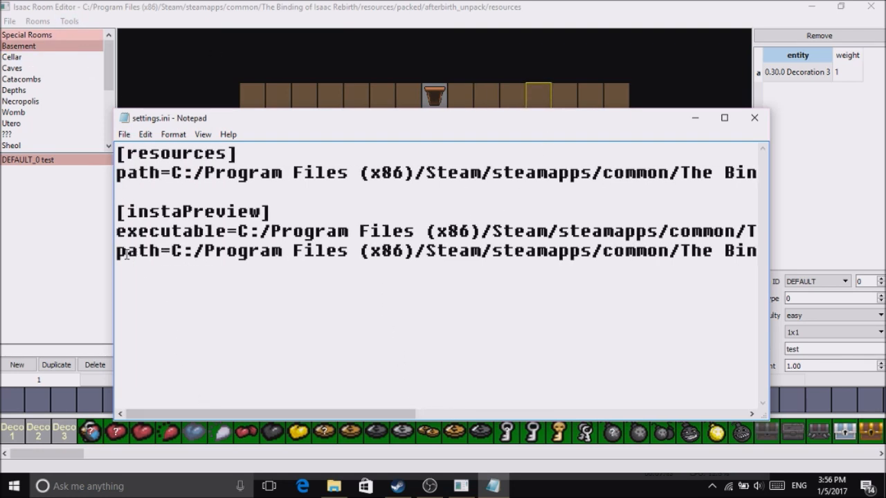
# Inspect the instaPreview executable and path entries in settings.ini, then close Notepad.
pyautogui.moveTo(117, 250); pyautogui.dragTo(339, 251)
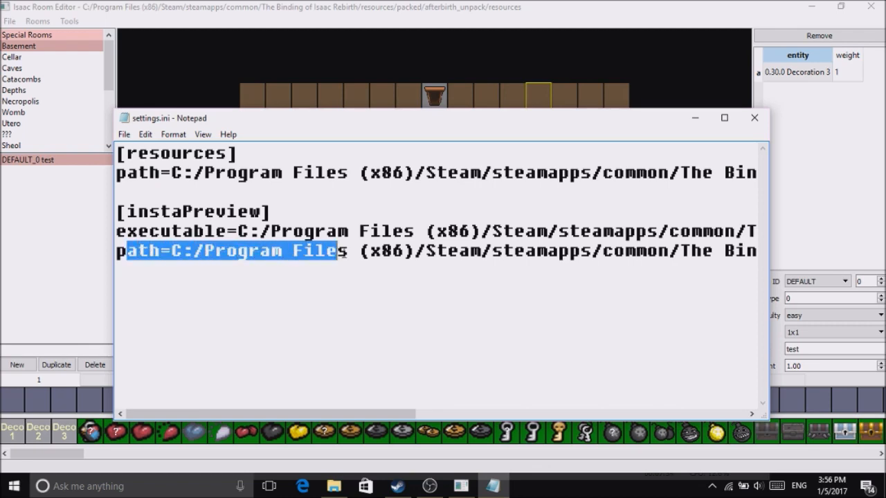
pyautogui.hscroll(3)
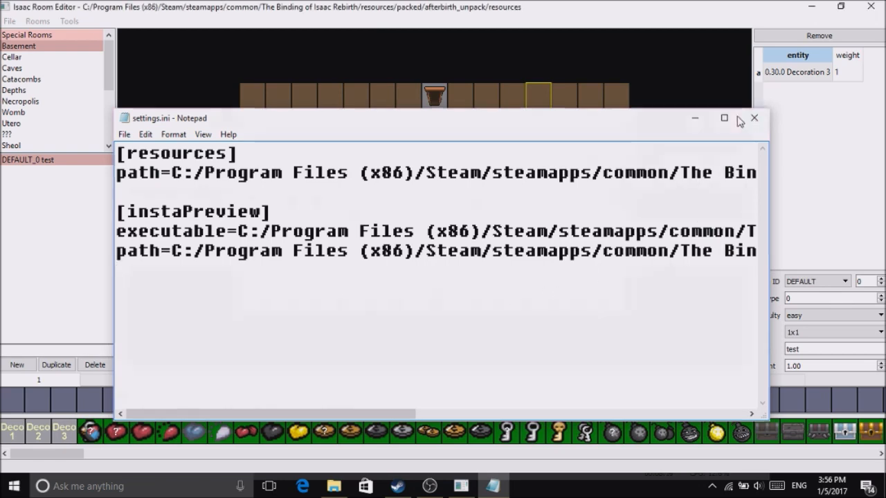
pyautogui.click(69, 21)
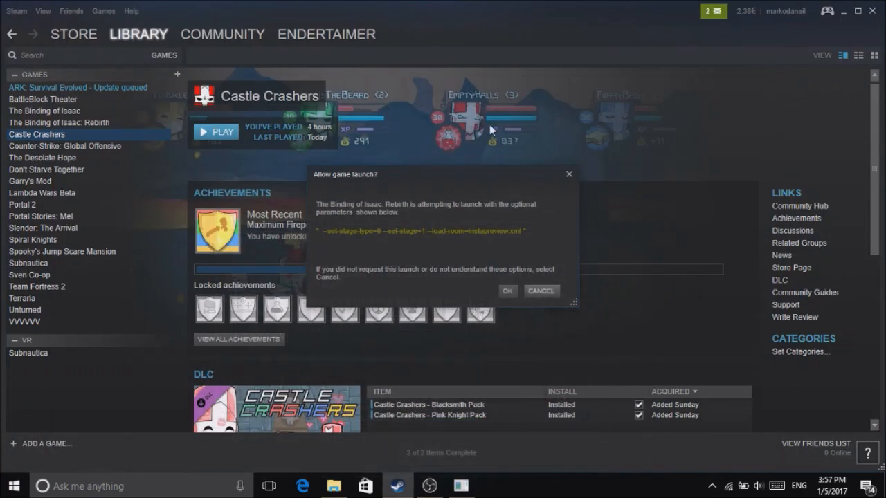
pyautogui.moveTo(404, 242)
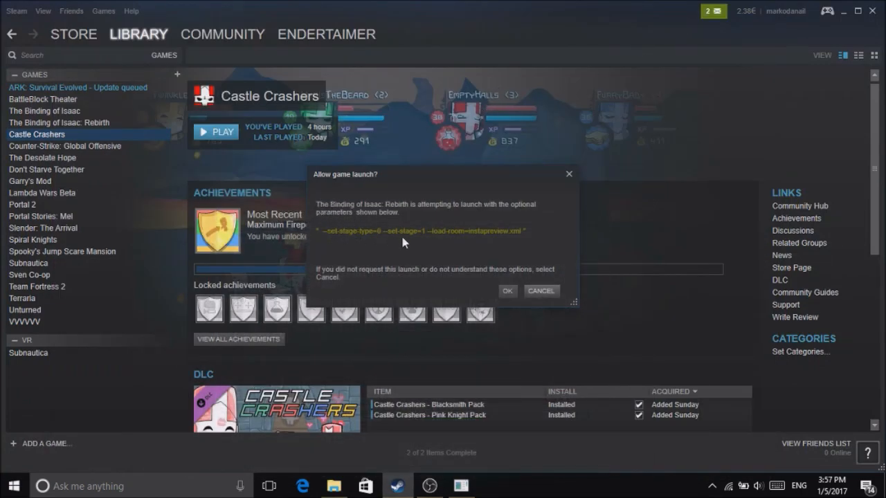
# Approve Steam's launch of The Binding of Isaac: Rebirth with the instapreview parameters.
pyautogui.click(506, 291)
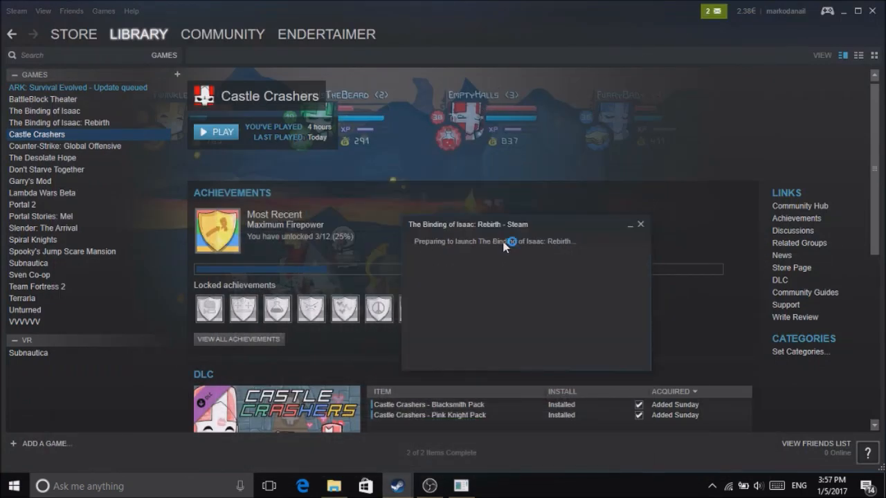